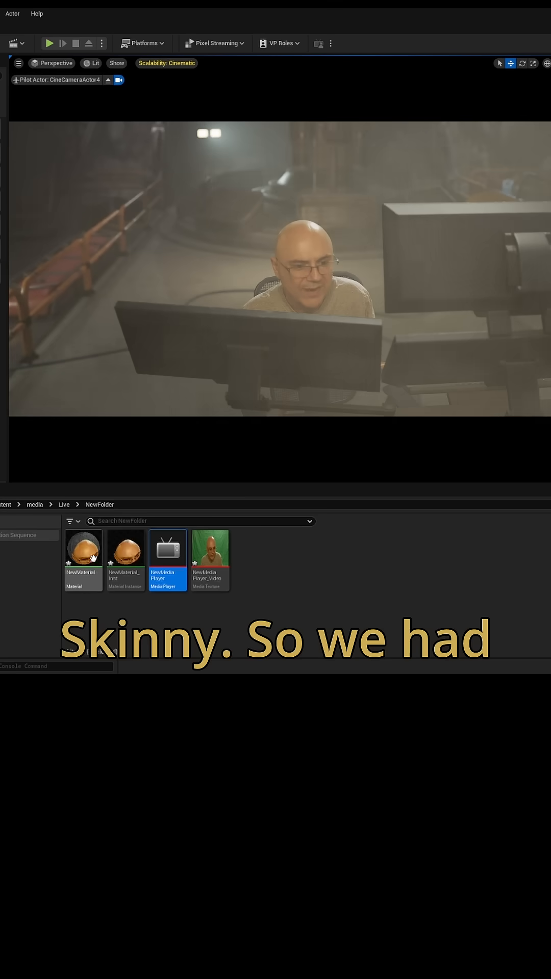
Step: Select NewMaterial in the Content Browser and open it in the Material Editor
left_click(84, 549)
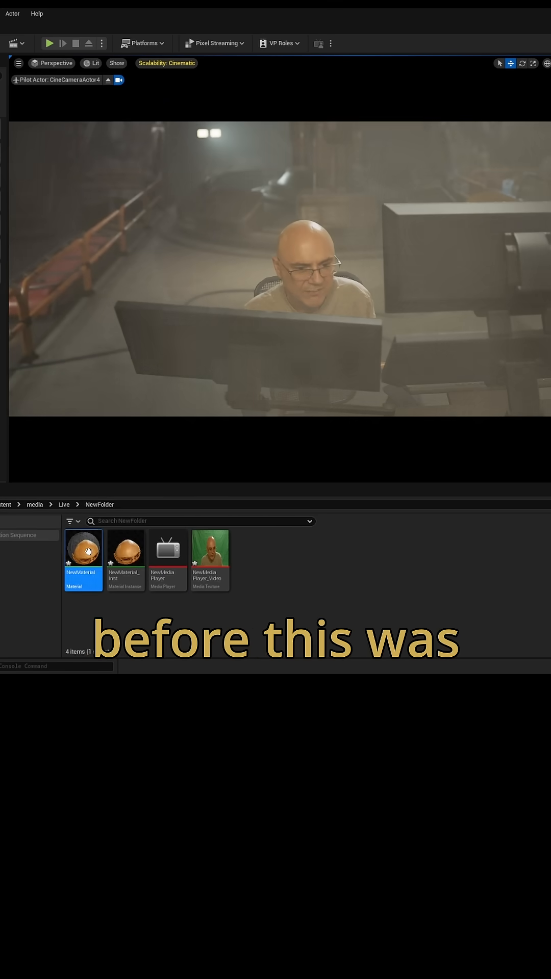
double_click(84, 560)
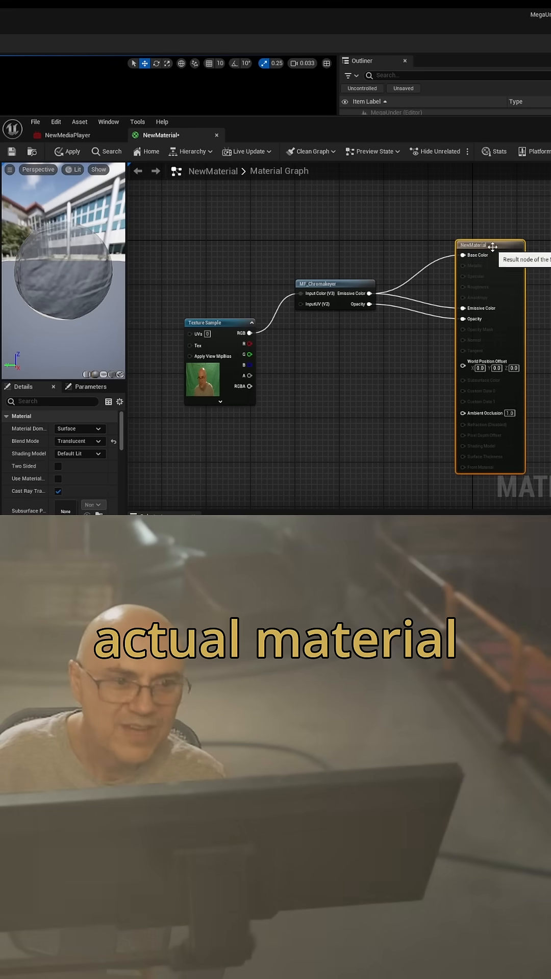
Step: Switch NewMaterial's Blend Mode to Opaque, apply, and check the shading models
left_click(79, 441)
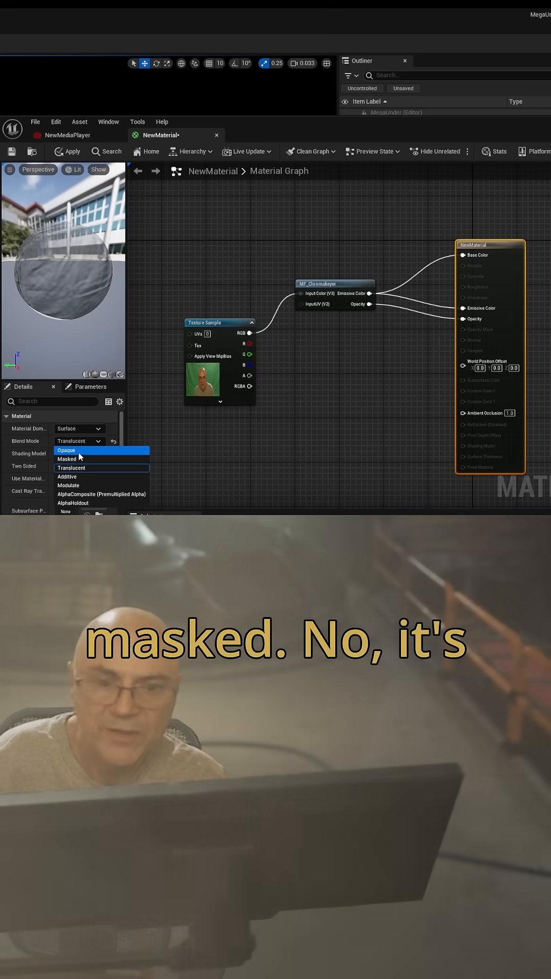
left_click(66, 450)
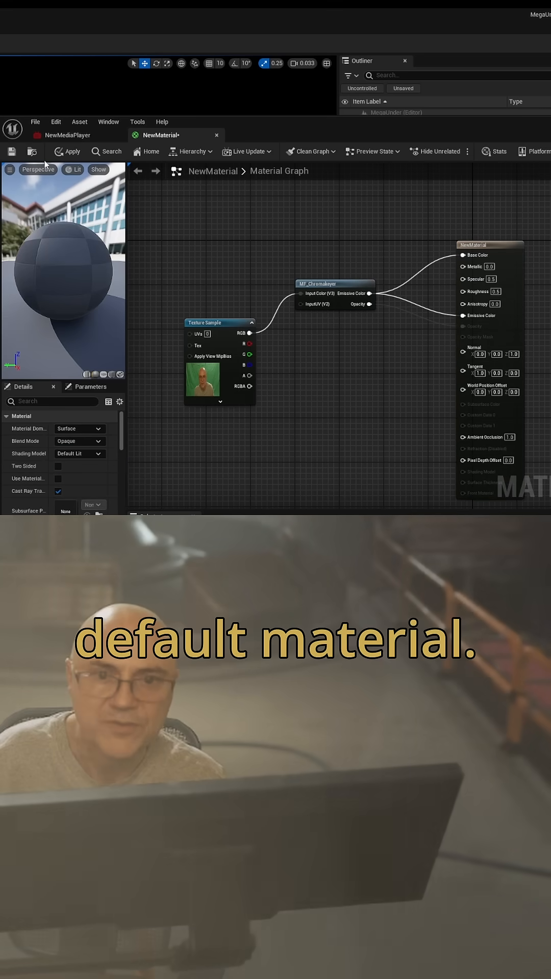
left_click(66, 151)
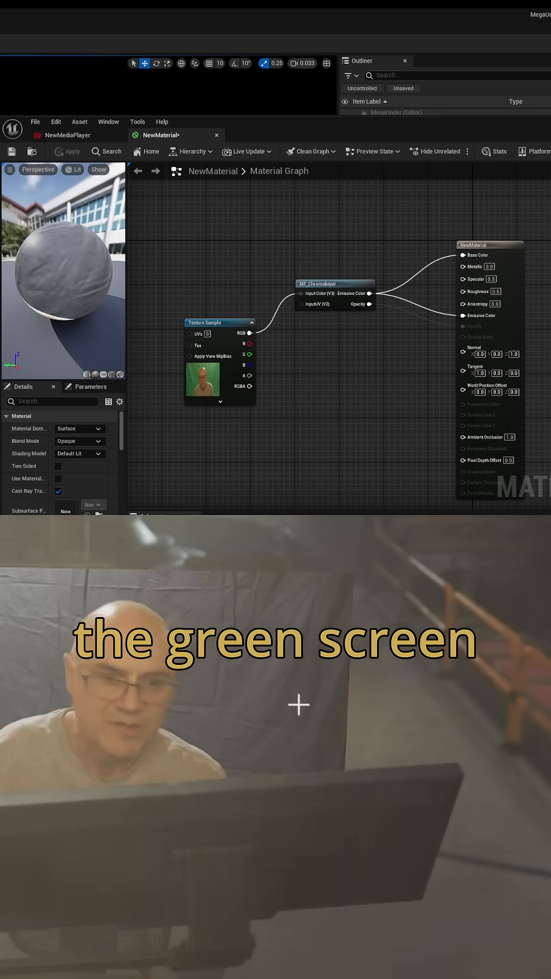
left_click(79, 453)
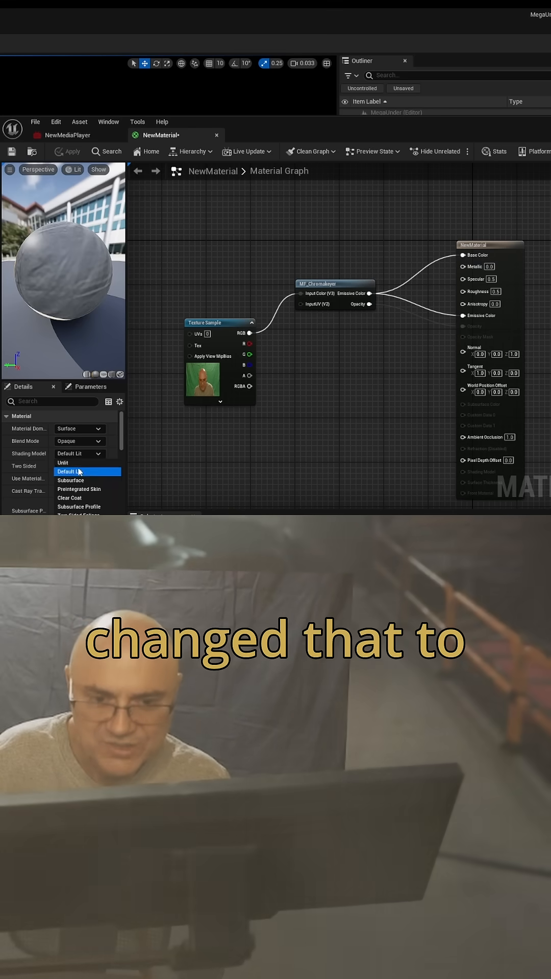
Step: Set the Blend Mode back to Translucent and select the chroma keyer node
left_click(79, 441)
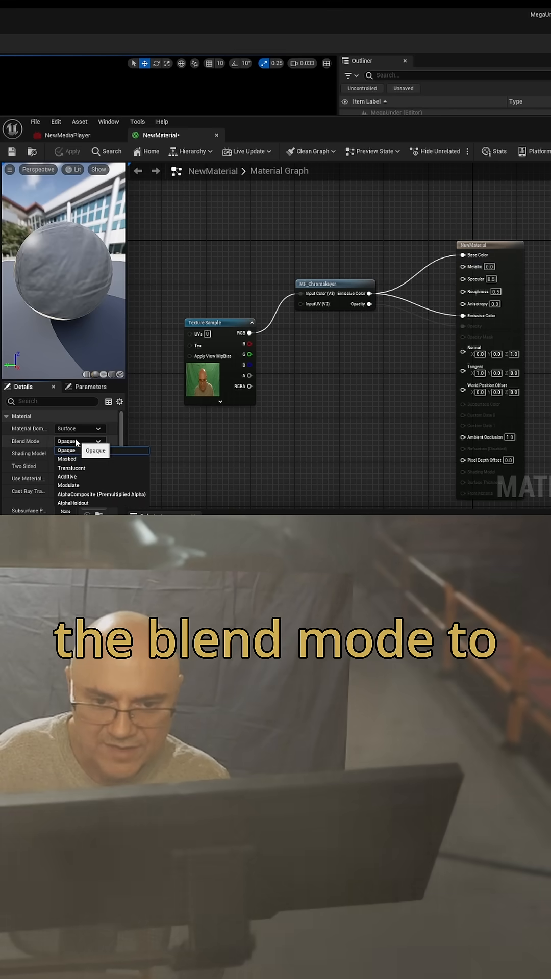
left_click(71, 468)
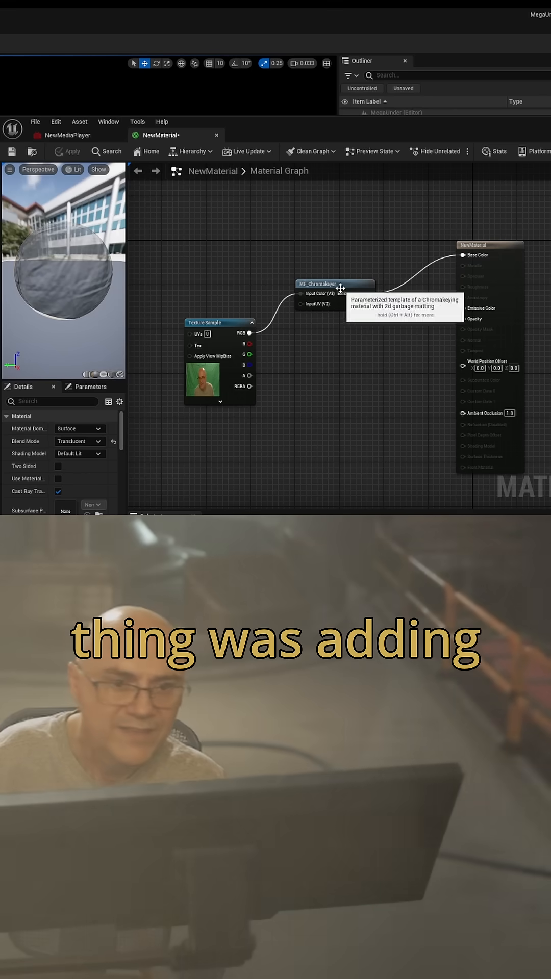
left_click(325, 284)
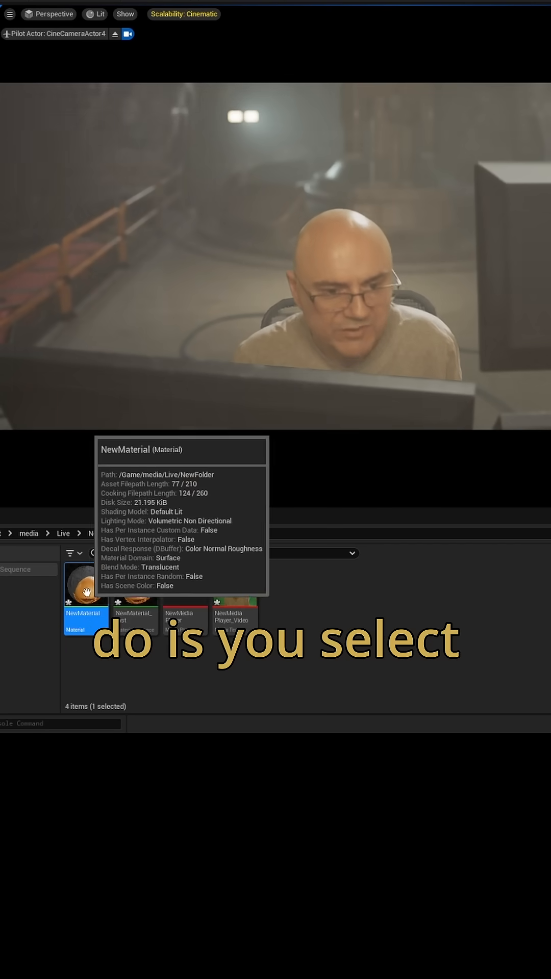
Step: Create a material instance from NewMaterial via its right-click menu
right_click(85, 590)
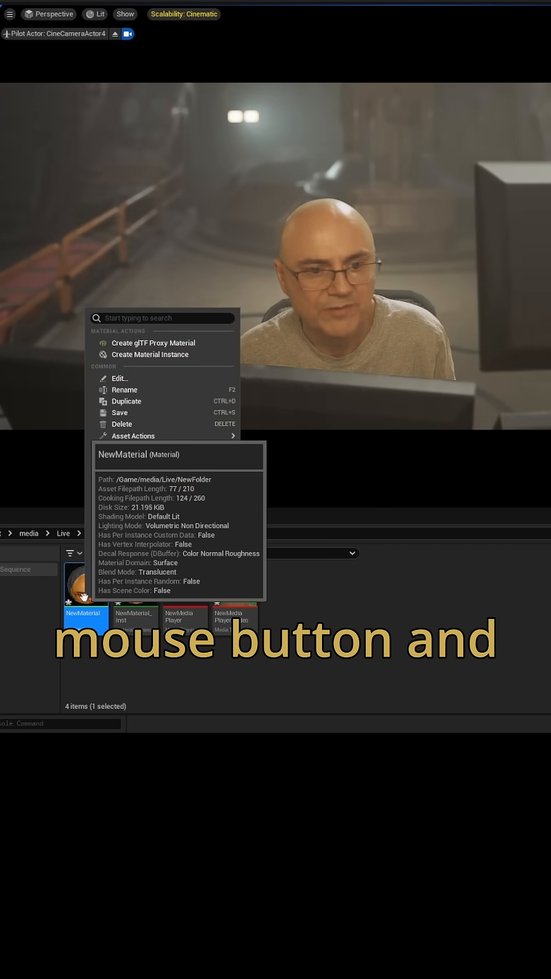
mouse_move(143, 357)
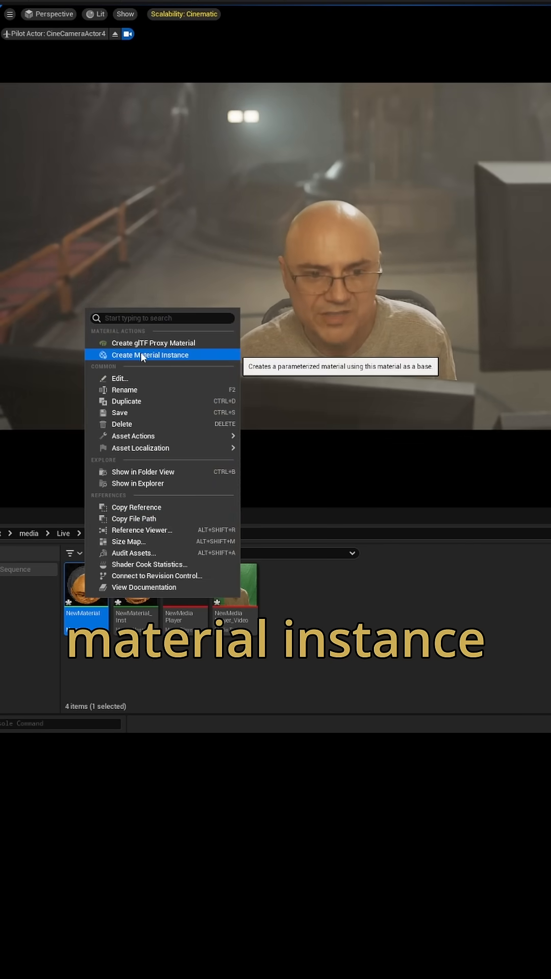
left_click(149, 355)
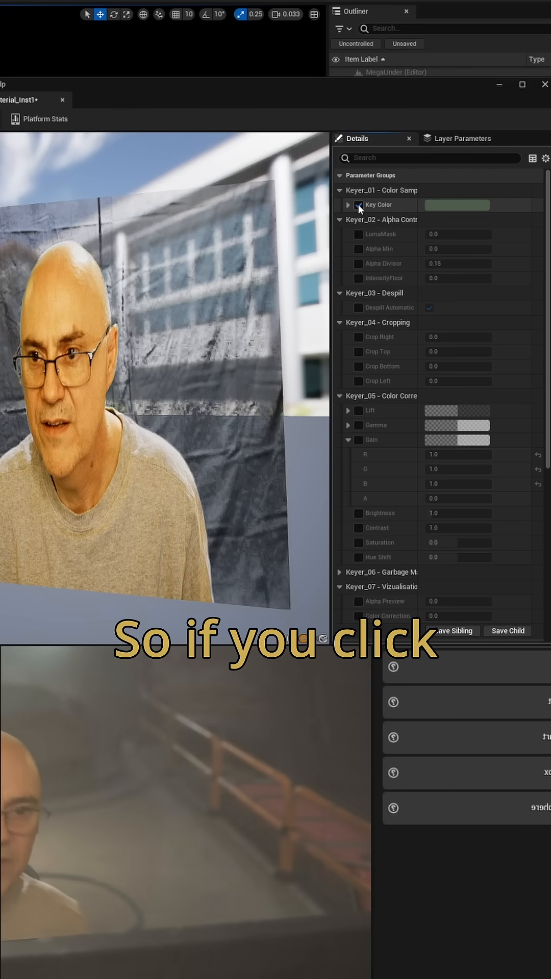
Step: Raise the Key Color's saturation and brightness in the Color Picker and confirm
left_click(456, 205)
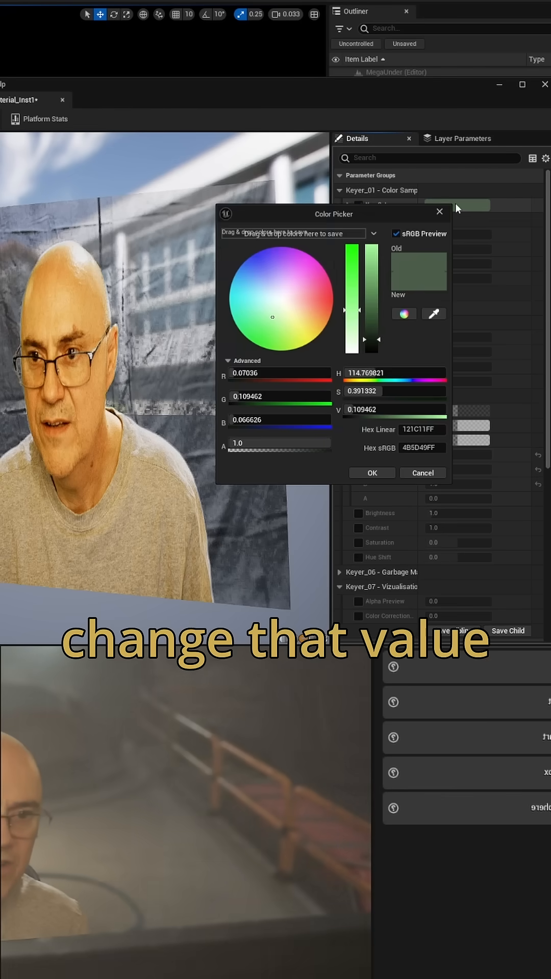
left_click_drag(359, 311, 352, 250)
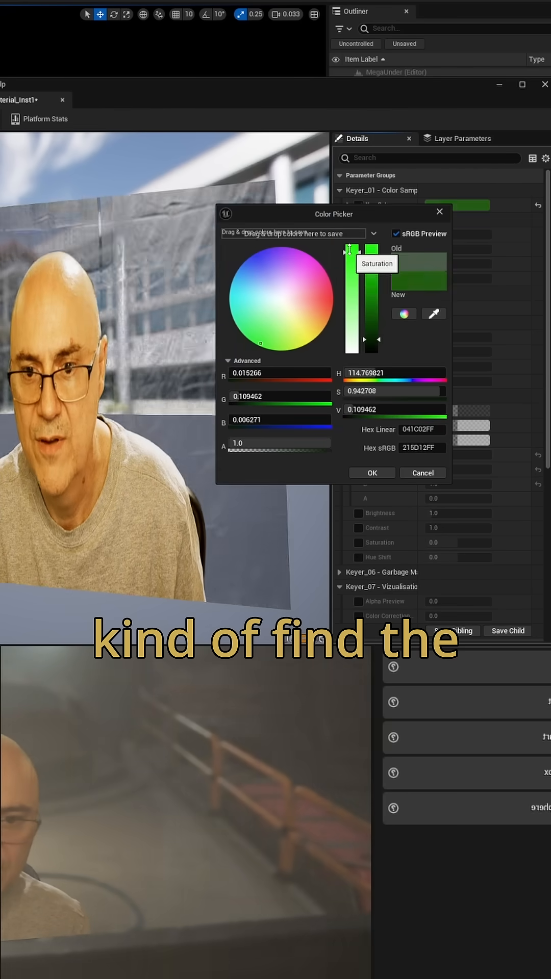
left_click_drag(349, 250, 350, 275)
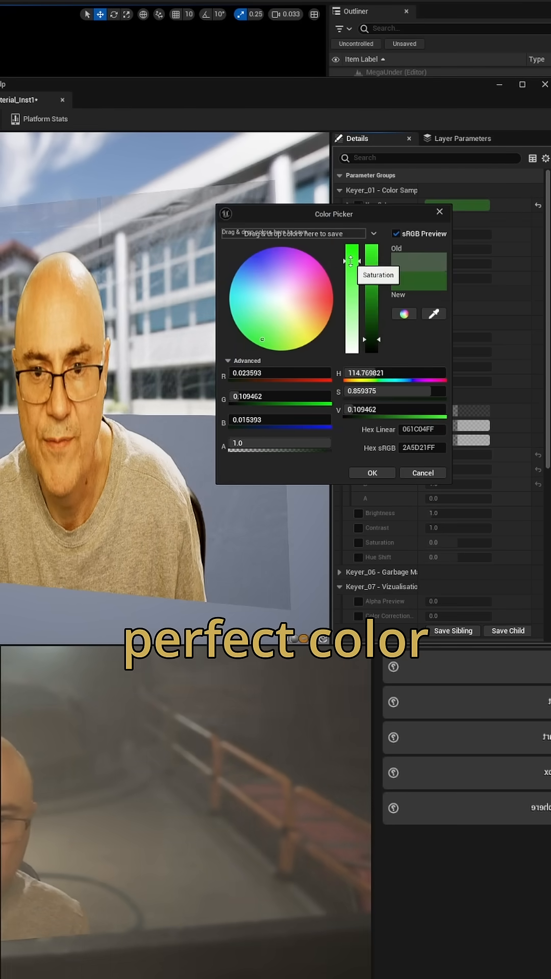
left_click_drag(376, 263, 376, 320)
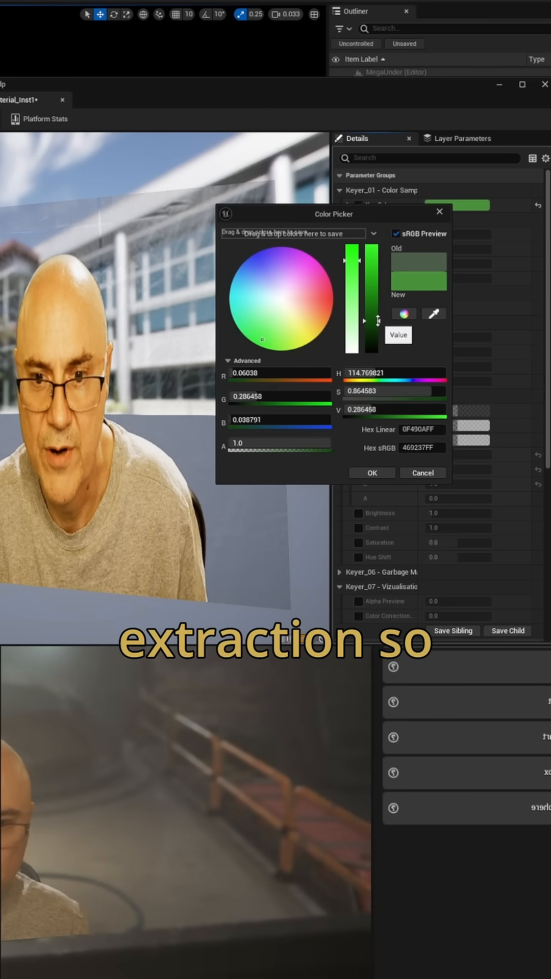
left_click_drag(377, 320, 377, 343)
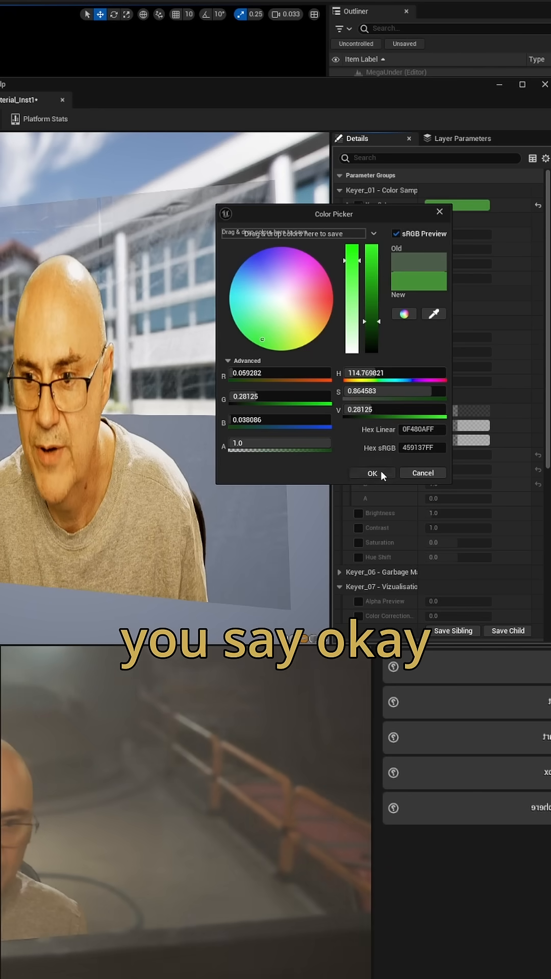
left_click(371, 473)
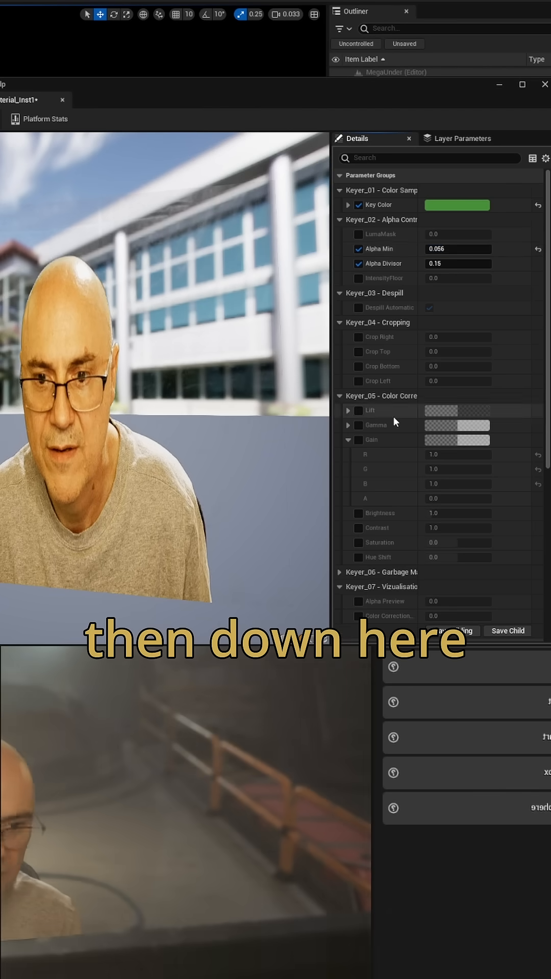
Step: Enable colour correction gain on NewMaterial_Inst1 and lower the blue gain slightly
scroll("down", 3)
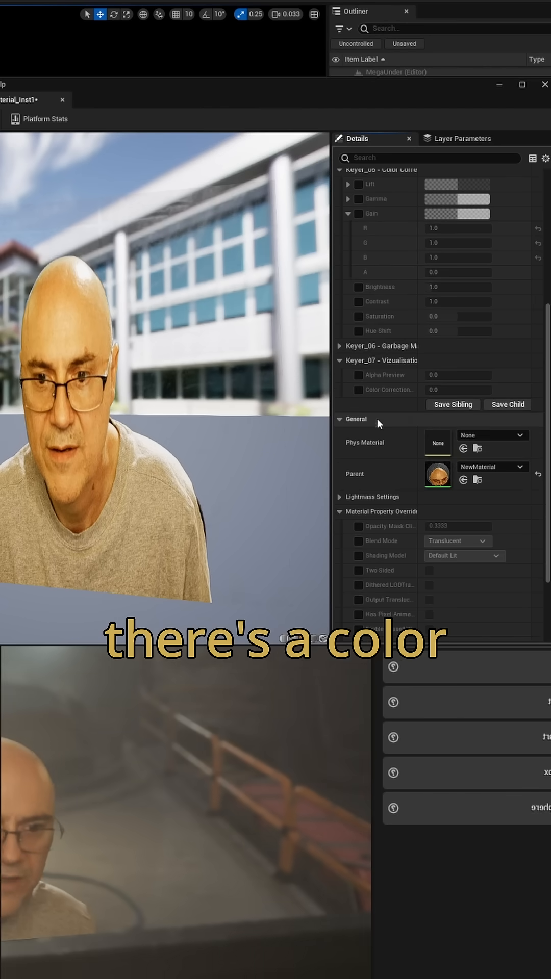
left_click(358, 425)
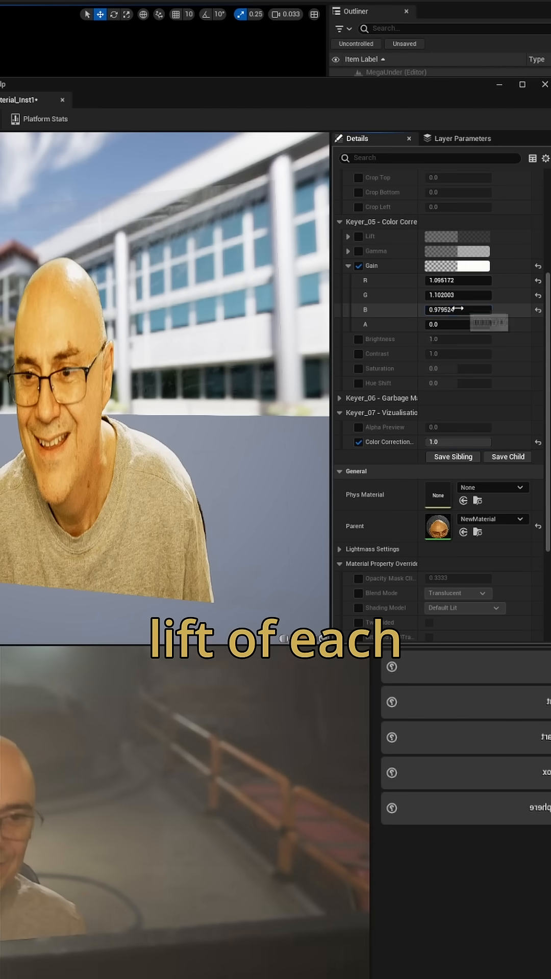
left_click_drag(458, 309, 474, 295)
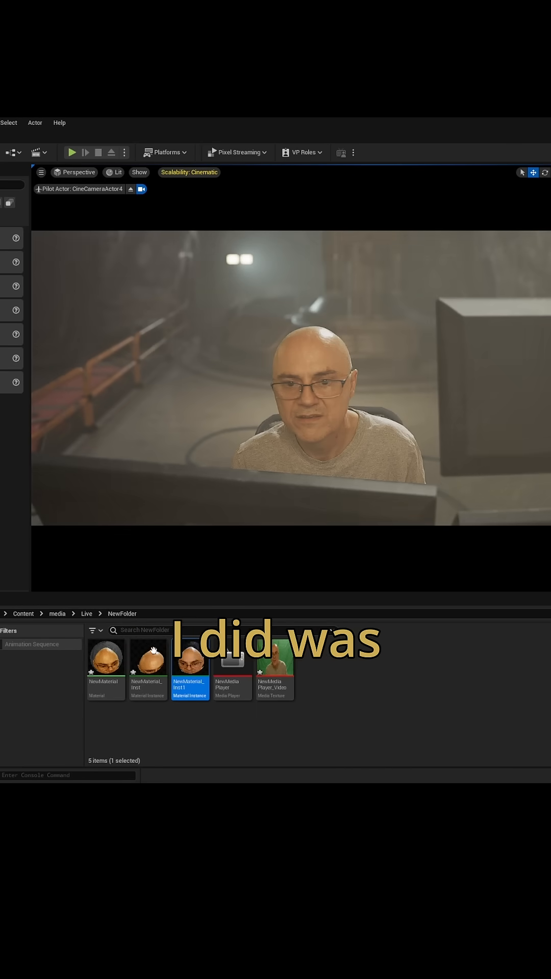
Step: Open NewMediaPlayer and list its available video capture devices
left_click_drag(148, 656, 322, 397)
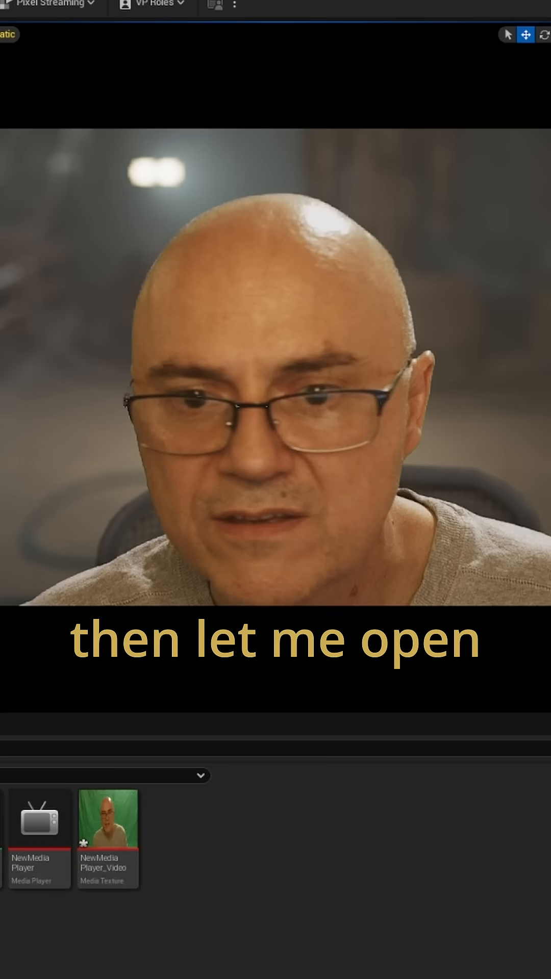
double_click(37, 823)
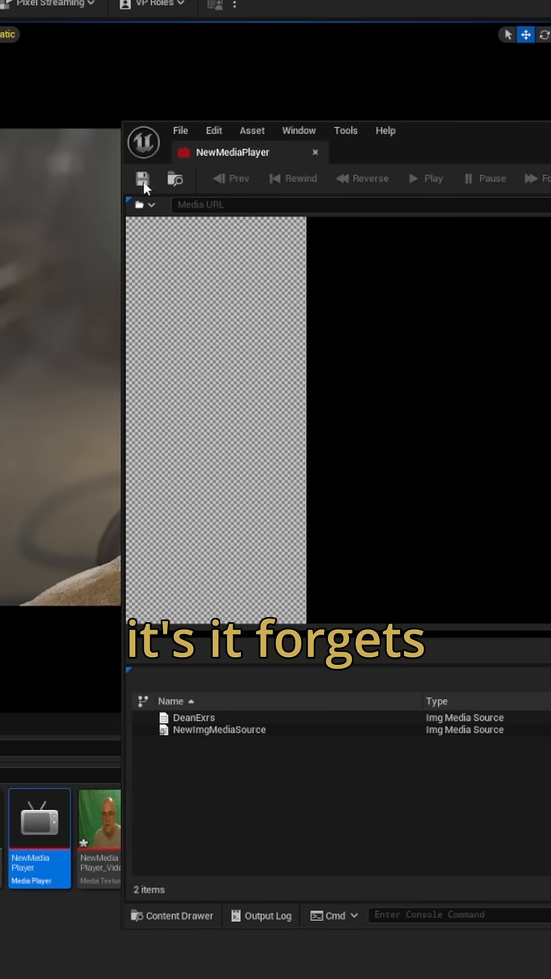
left_click(136, 205)
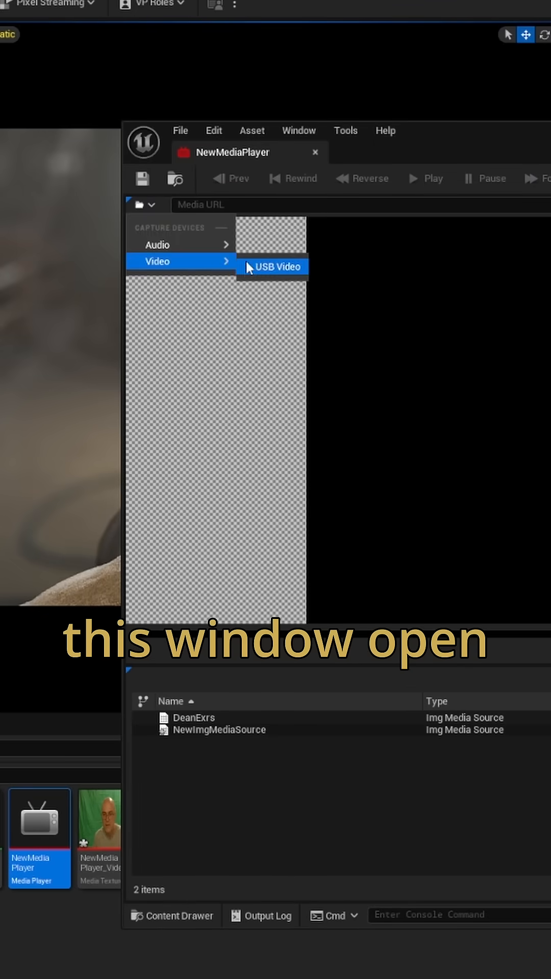